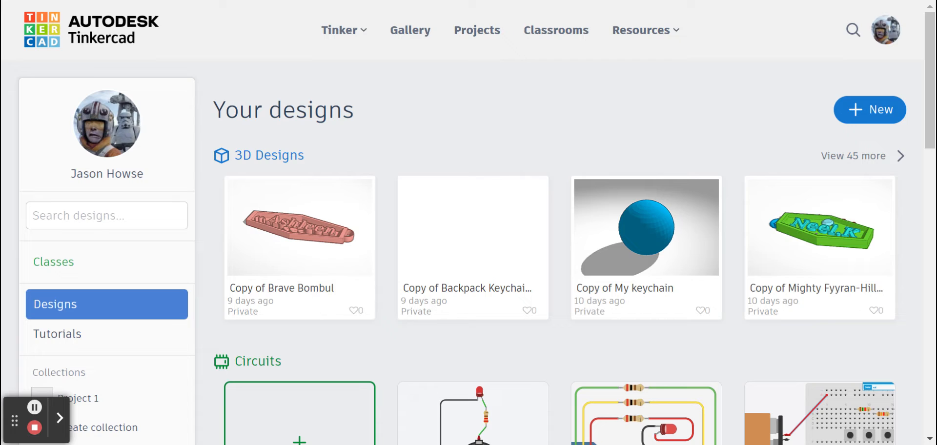
mouse_move(631, 91)
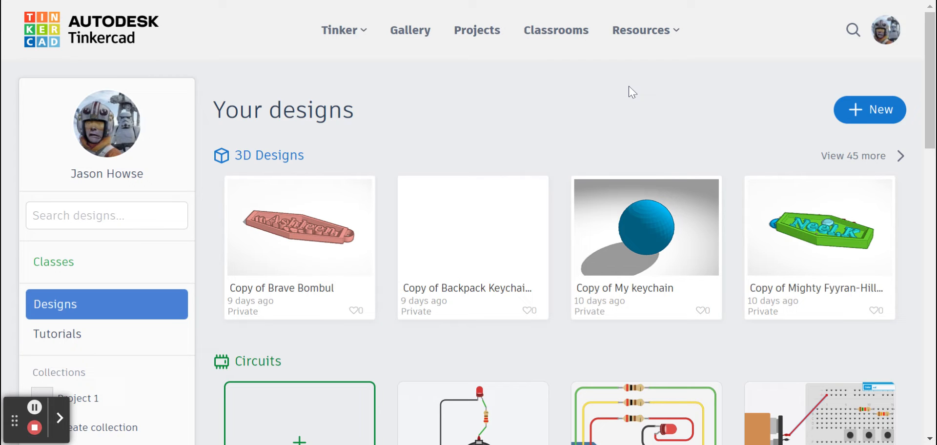
mouse_move(861, 124)
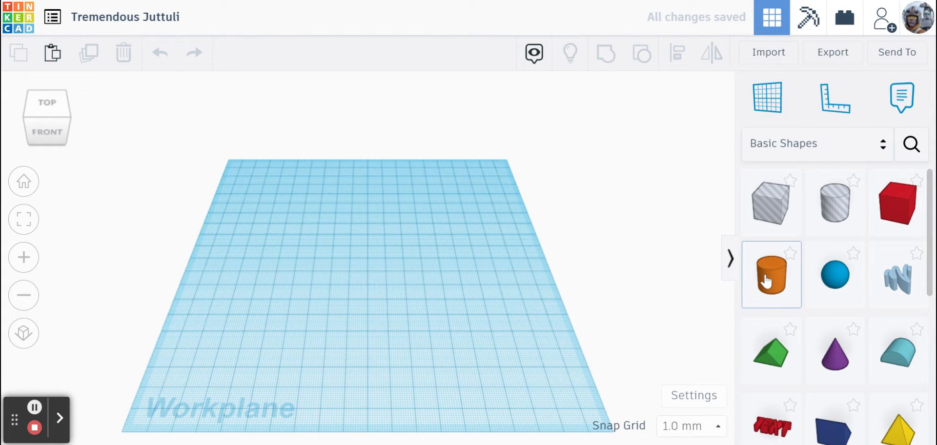
mouse_move(771, 276)
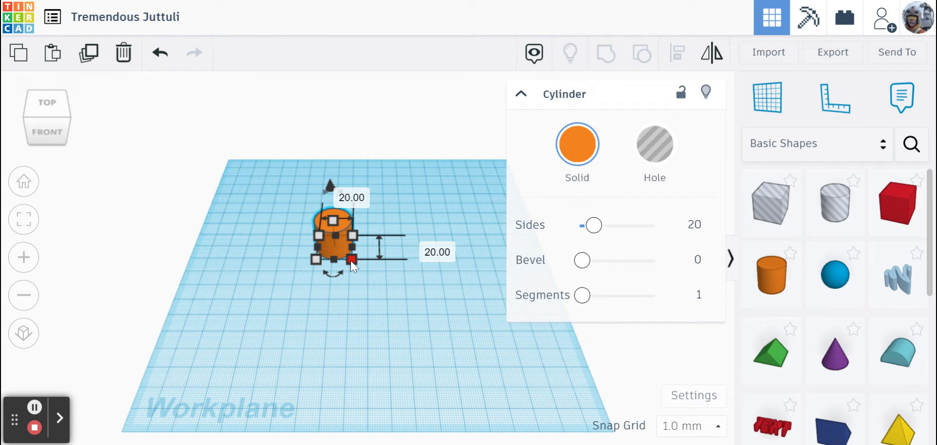
Enlarge the orange cylinder's footprint and flatten it into a wide, thin disc.
left_click_drag(351, 260, 475, 351)
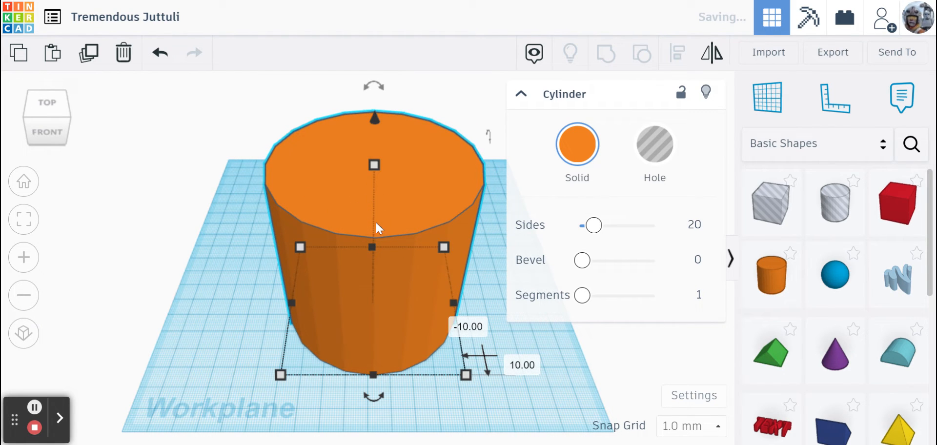
mouse_move(374, 164)
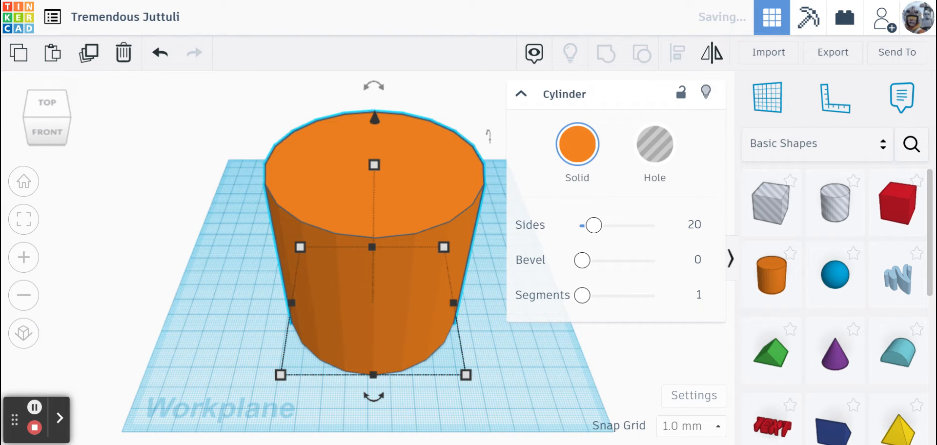
left_click_drag(372, 164, 373, 285)
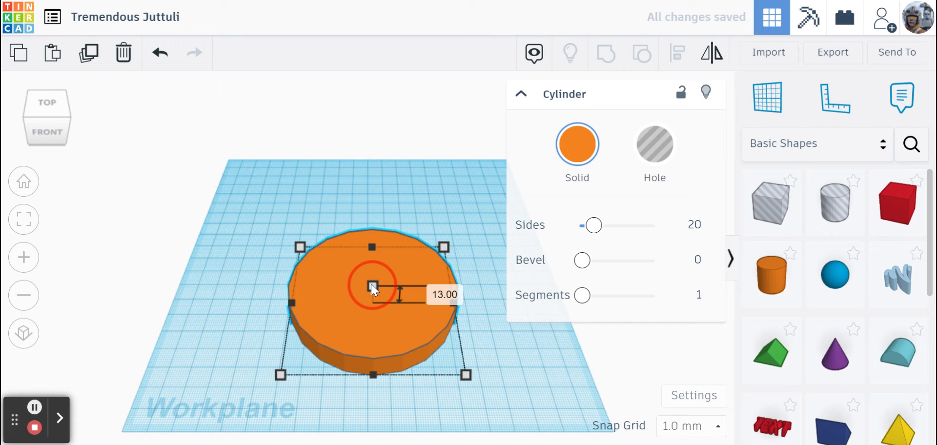
left_click_drag(371, 290, 371, 296)
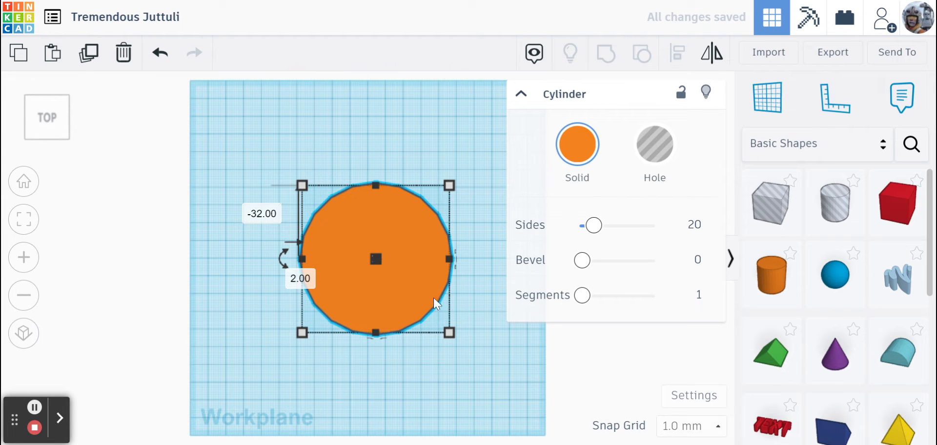
Place a red box at the disc's centre and narrow it into a 2 mm wide bar.
scroll("down", 3)
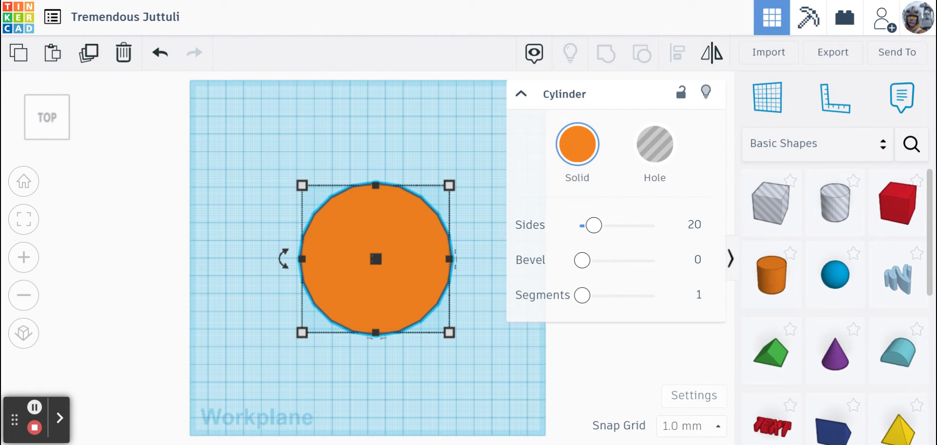
left_click(897, 201)
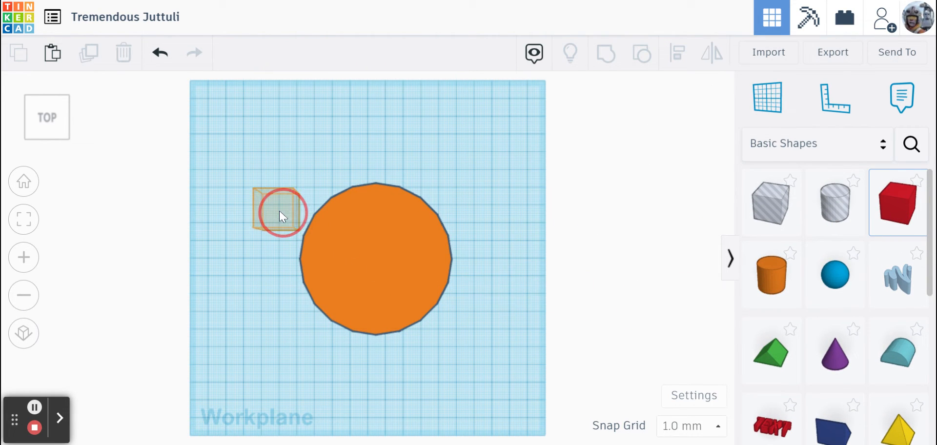
left_click_drag(281, 211, 377, 230)
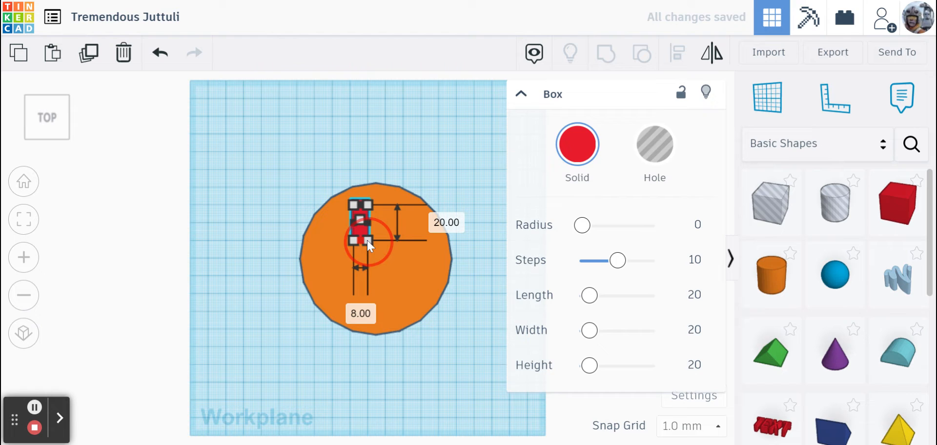
left_click_drag(371, 244, 360, 238)
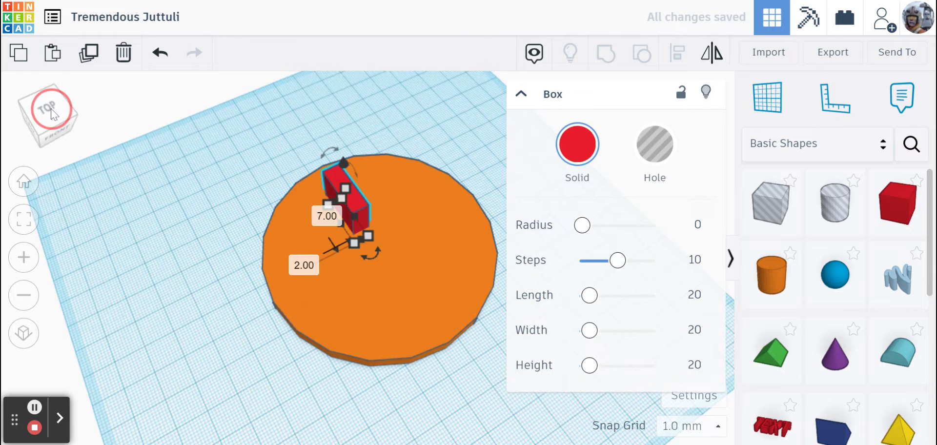
left_click(47, 113)
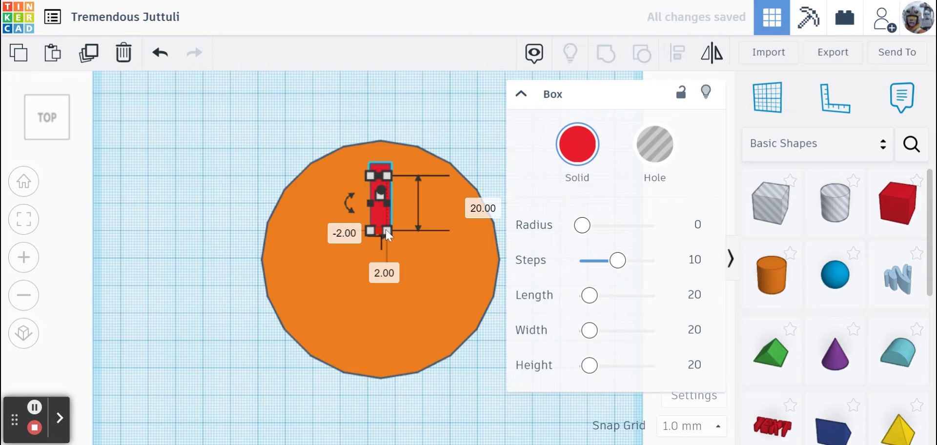
left_click_drag(382, 233, 383, 347)
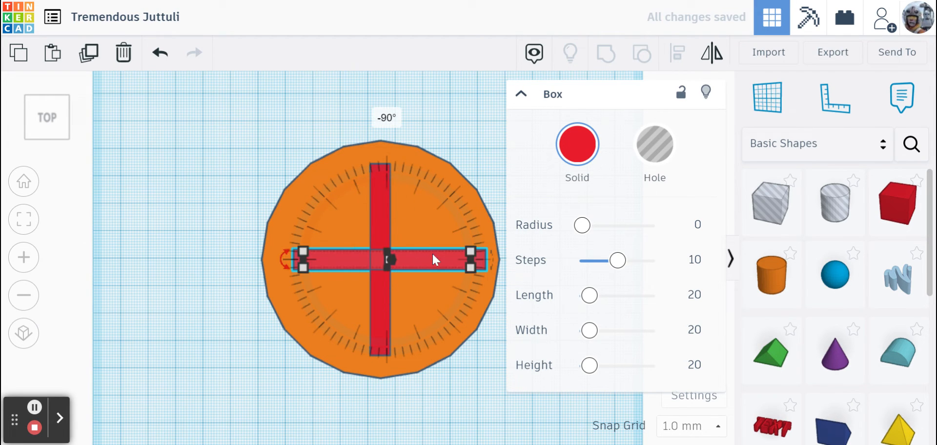
Rotate the copied bar crosswise into a cross and cap the right arm with a short end bar.
left_click_drag(434, 259, 427, 254)
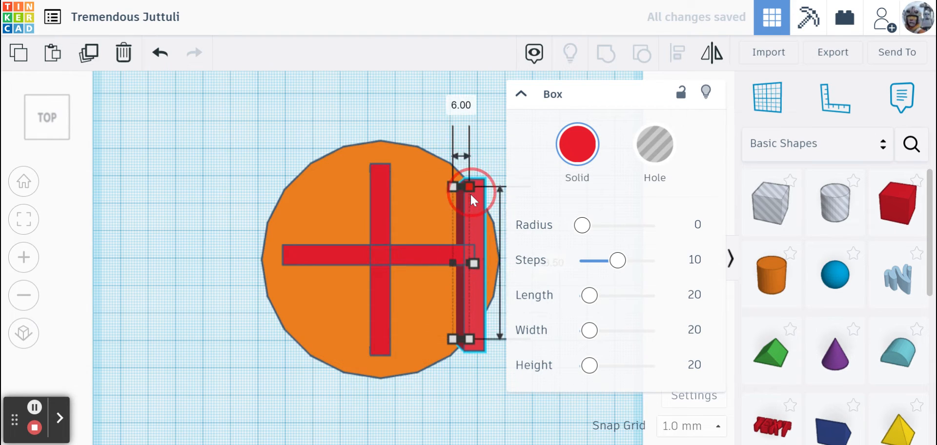
left_click_drag(470, 185, 469, 323)
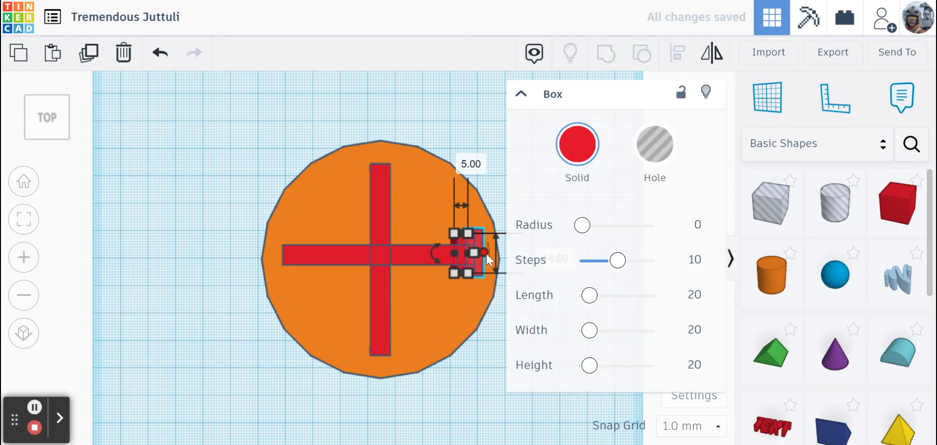
left_click_drag(484, 251, 298, 248)
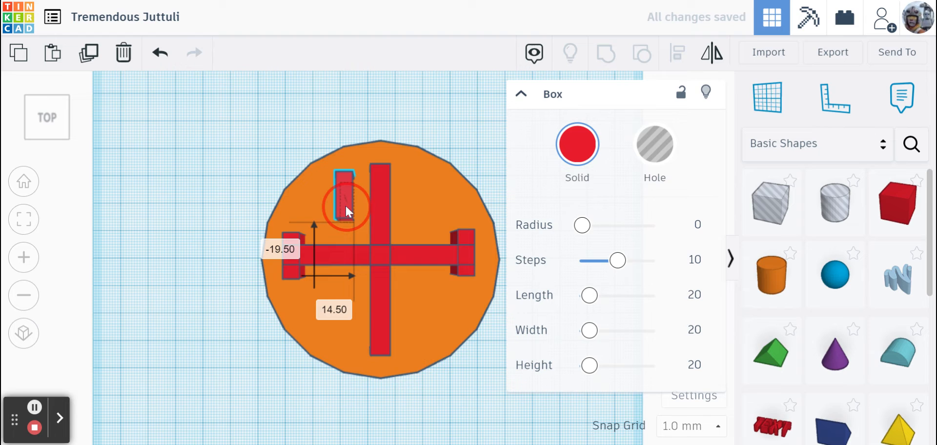
Move, rotate and resize another end bar to cap the top arm of the cross.
left_click_drag(347, 192, 326, 174)
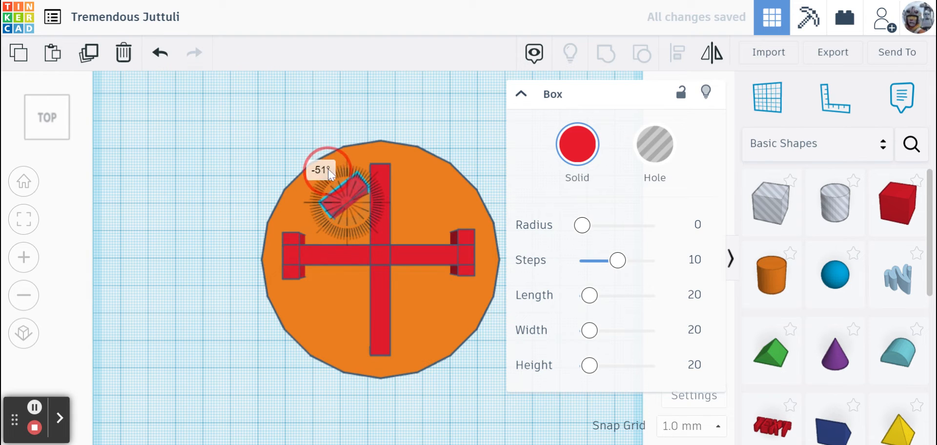
left_click_drag(326, 170, 349, 169)
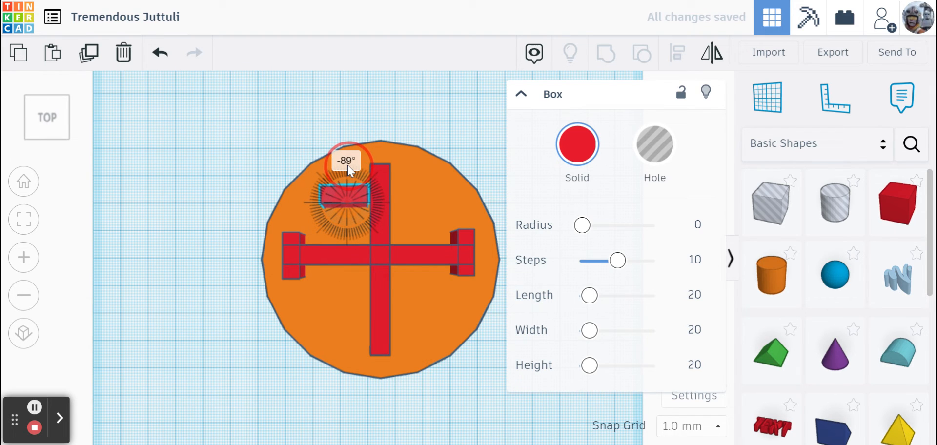
left_click_drag(348, 160, 347, 162)
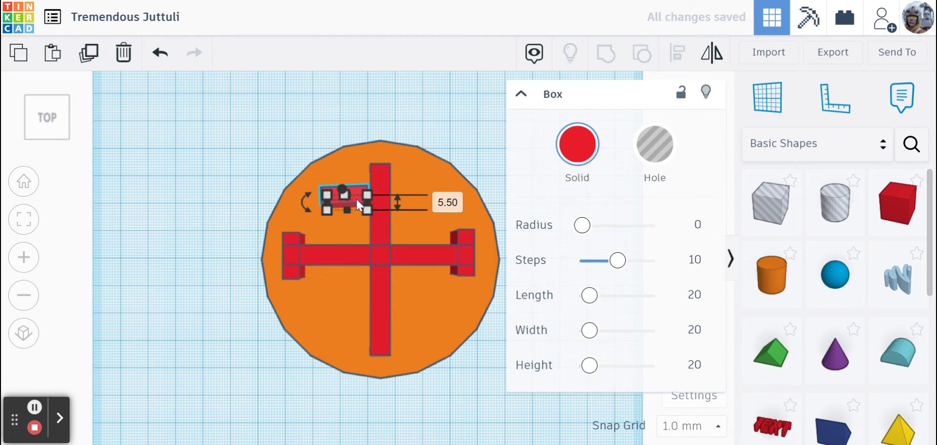
left_click_drag(344, 201, 379, 169)
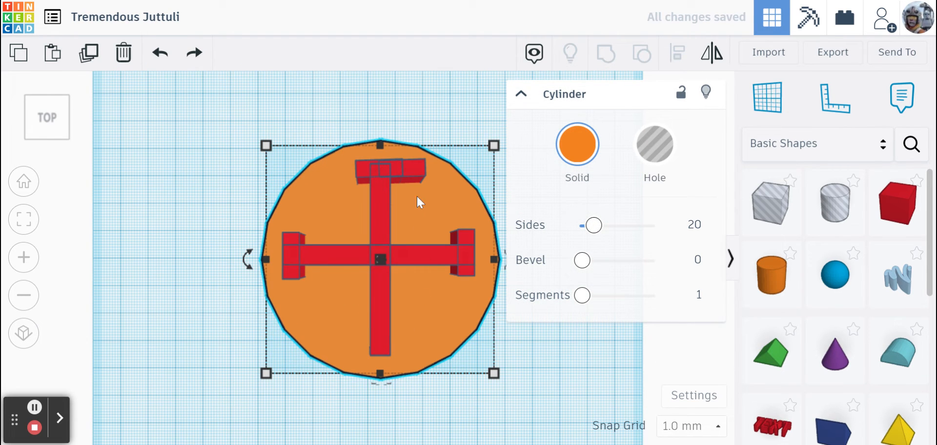
left_click(406, 169)
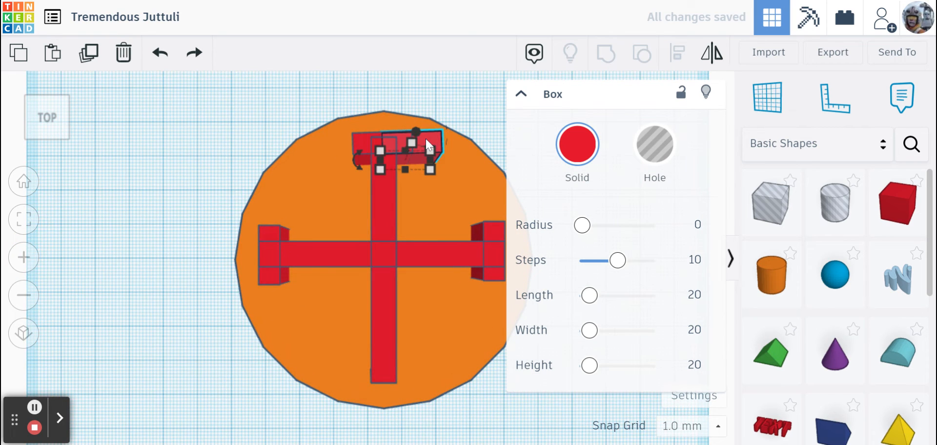
left_click_drag(412, 149, 401, 367)
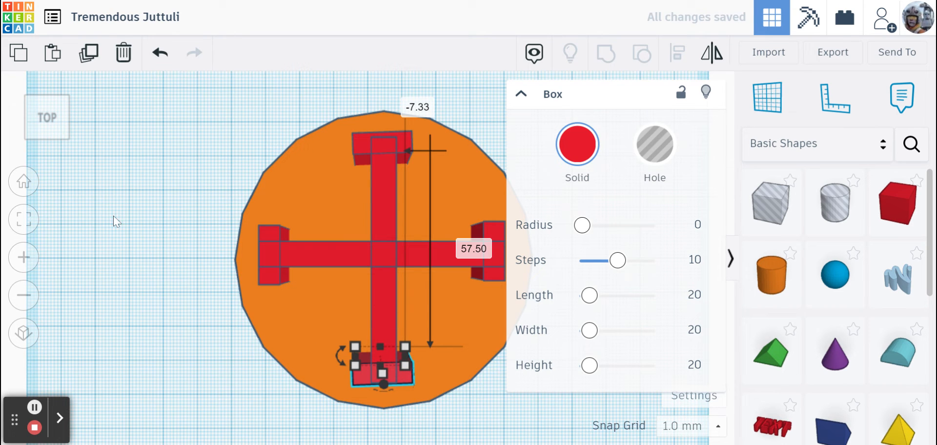
Clear the selection and look straight down on the lowered cross and disc.
left_click(33, 114)
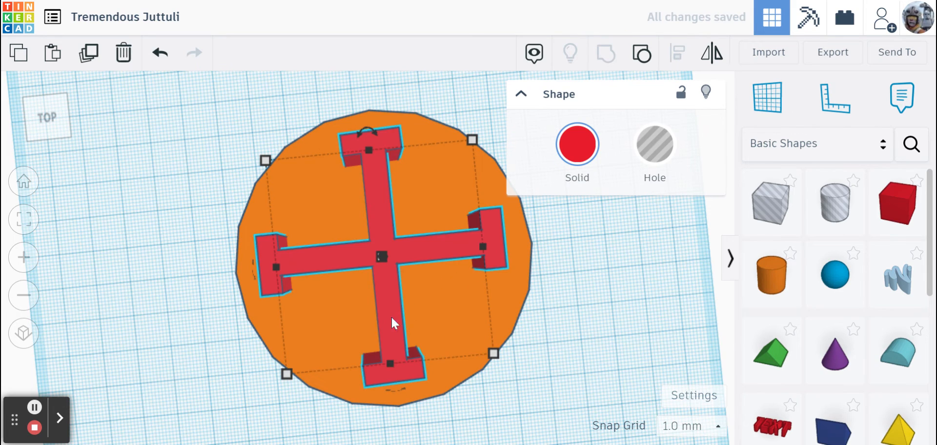
mouse_move(49, 133)
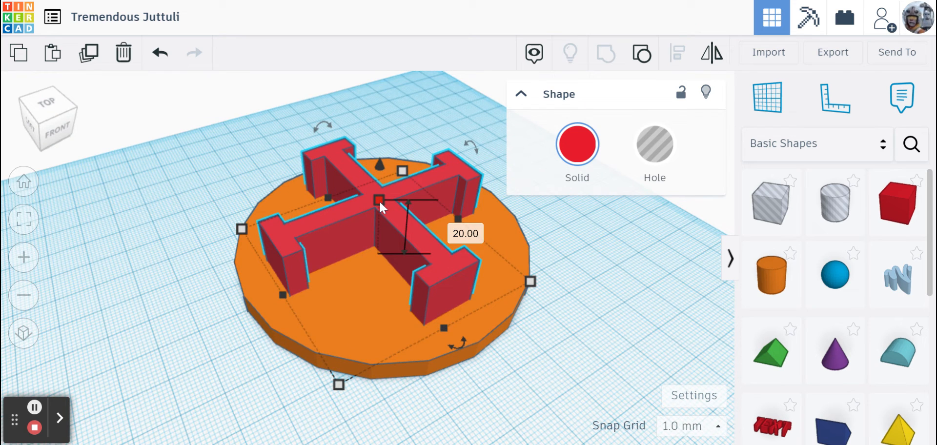
mouse_move(385, 364)
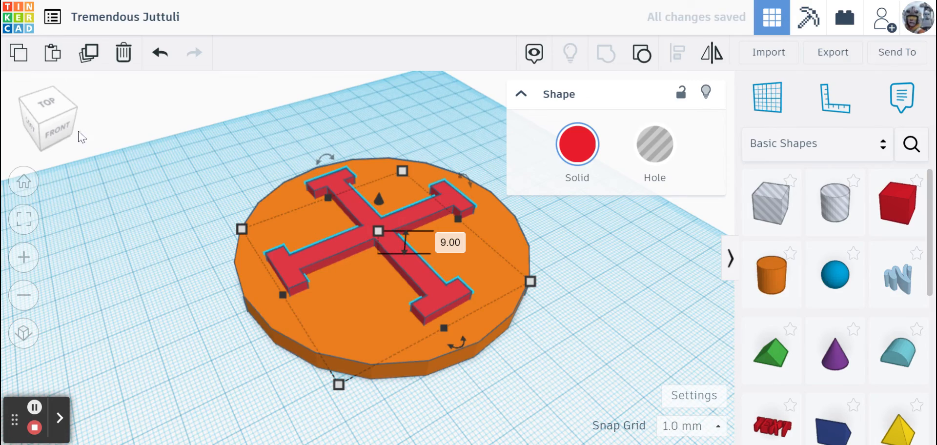
left_click(47, 118)
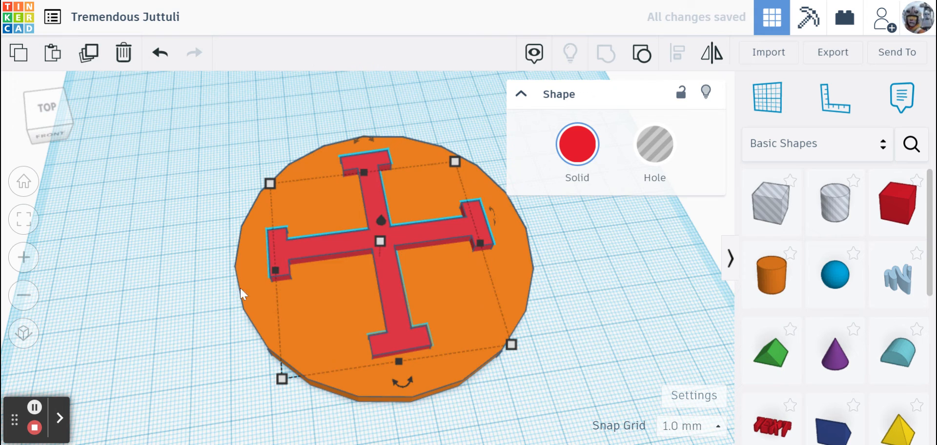
mouse_move(255, 300)
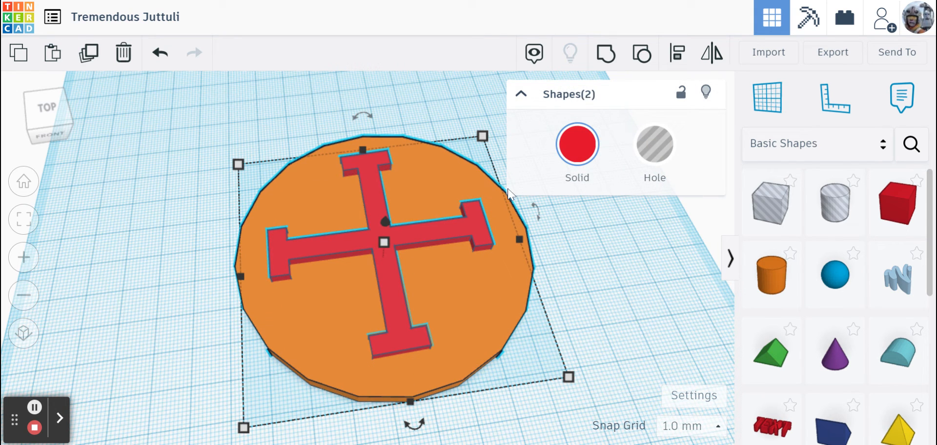
mouse_move(151, 170)
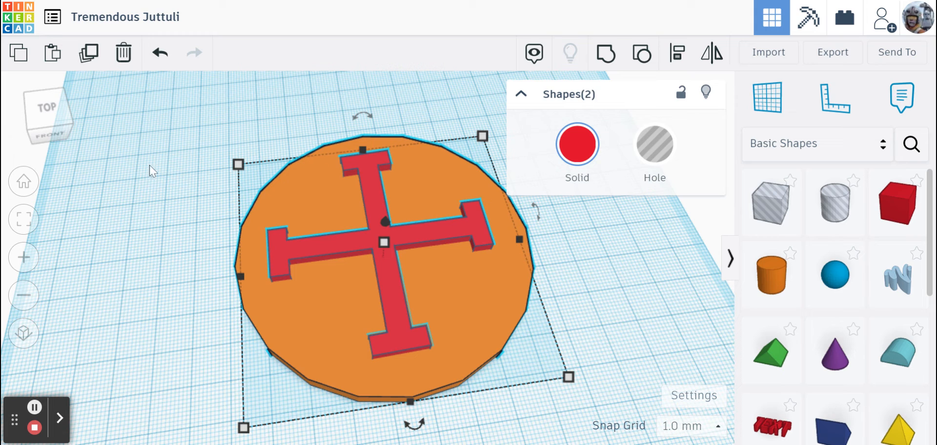
mouse_move(109, 193)
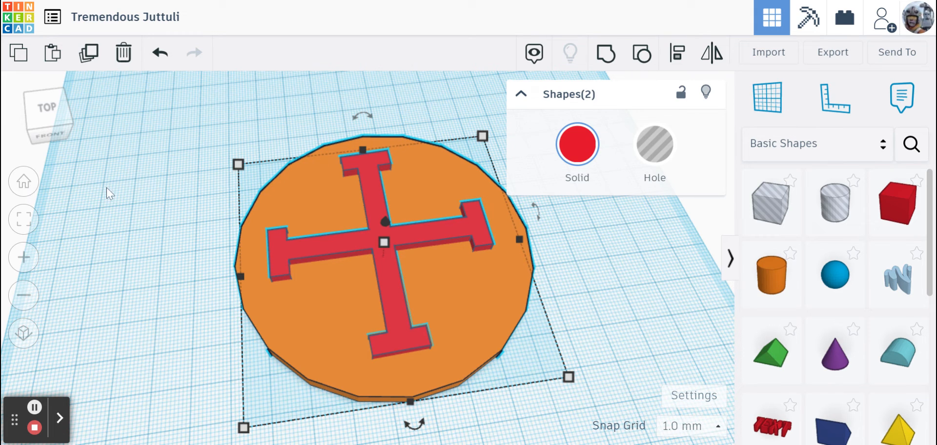
Select the grouped cross and disc and drag-resize the coin between about 42 and 50 mm.
left_click(562, 349)
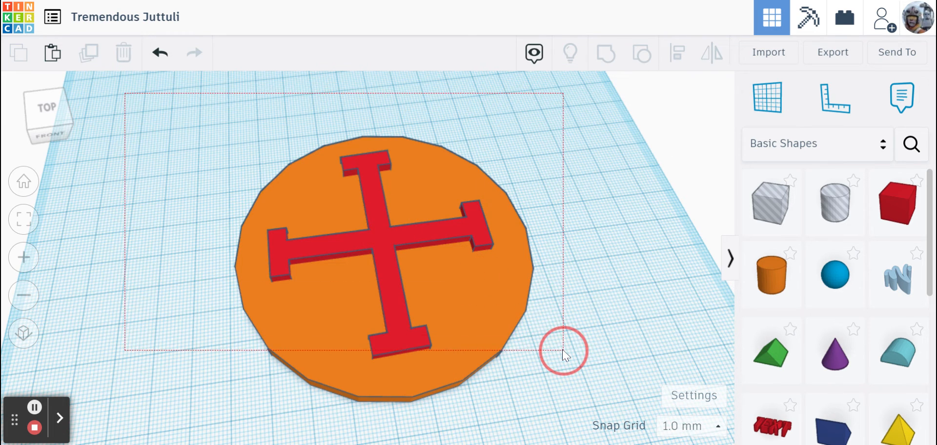
left_click(565, 354)
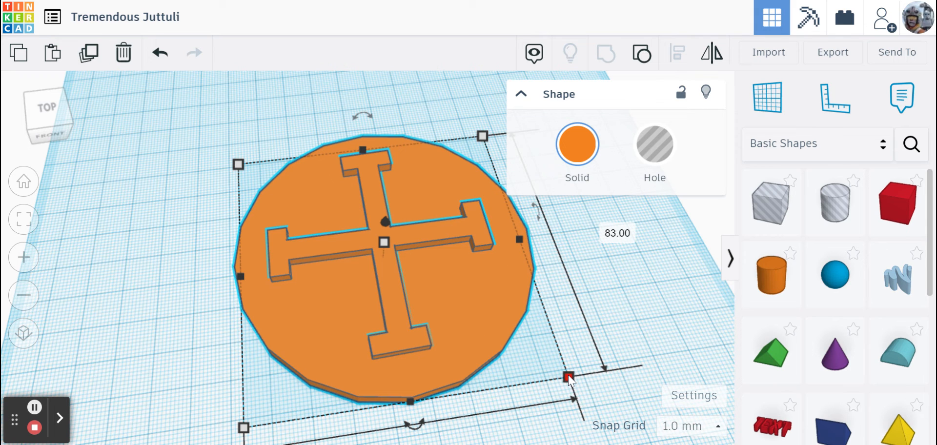
left_click_drag(568, 378, 389, 256)
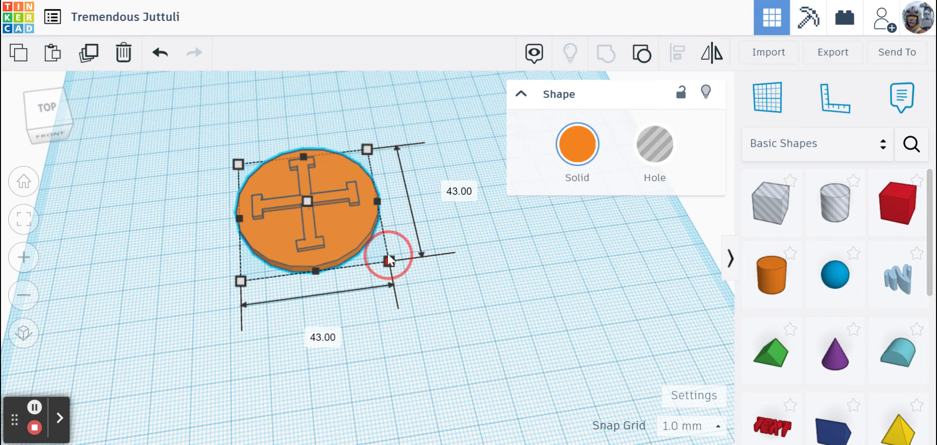
left_click_drag(394, 260, 384, 257)
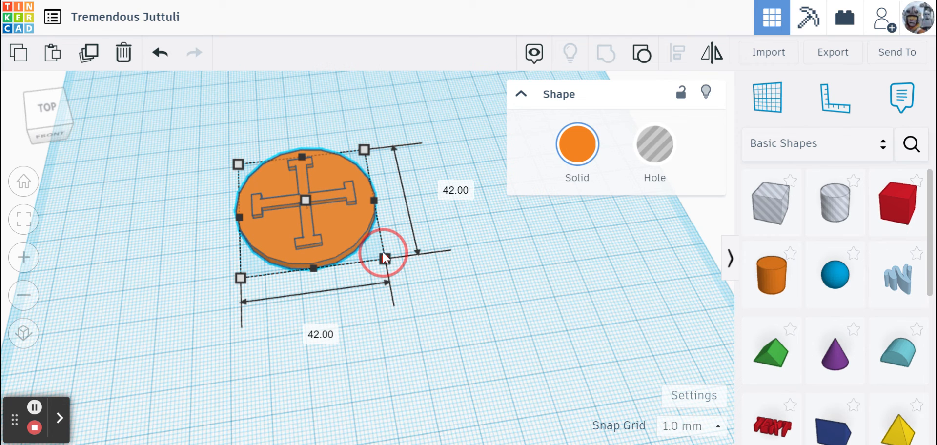
left_click_drag(385, 256, 391, 261)
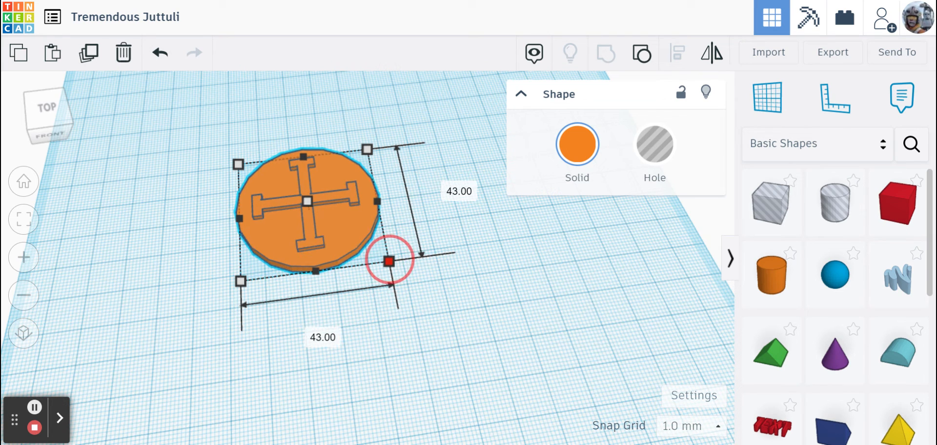
left_click_drag(389, 261, 400, 268)
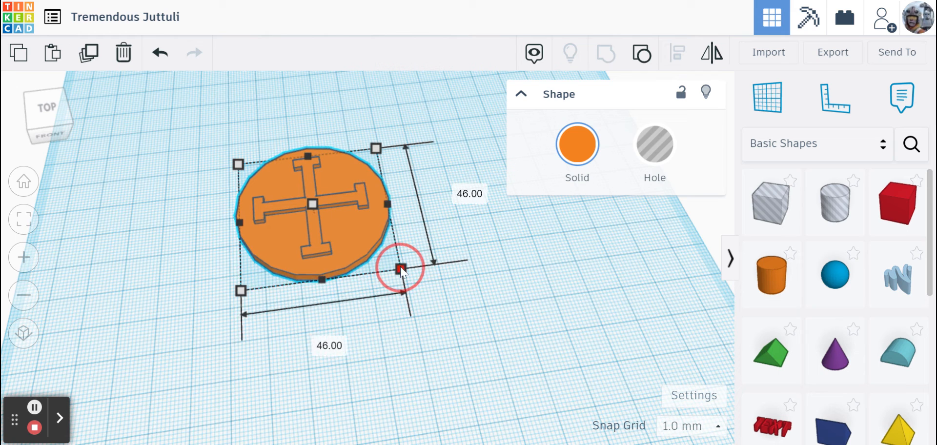
left_click_drag(401, 267, 417, 281)
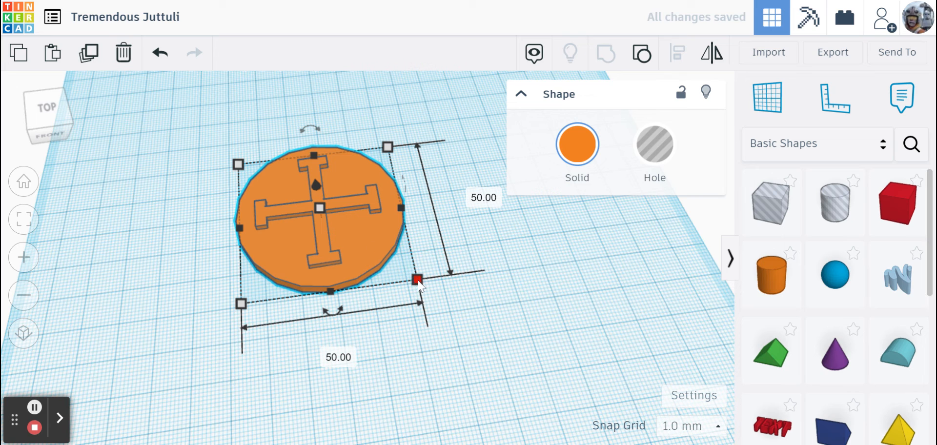
left_click_drag(417, 279, 385, 258)
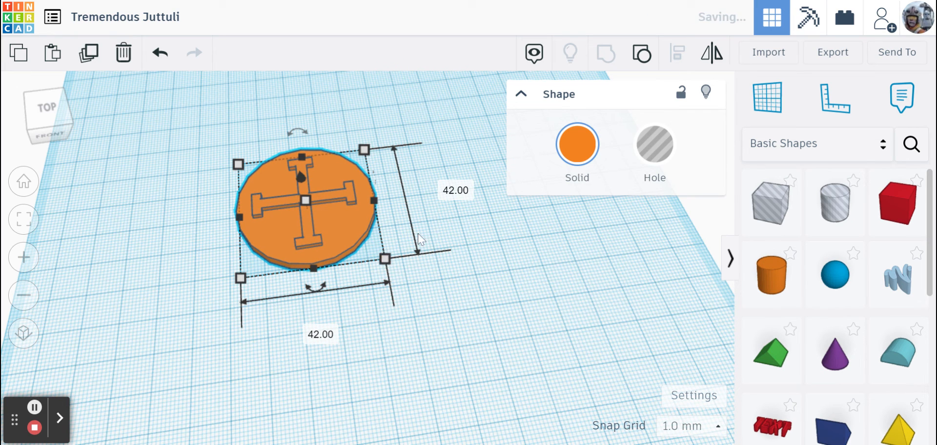
Set the coin's length and width to exactly 50 by 50.
left_click(455, 190)
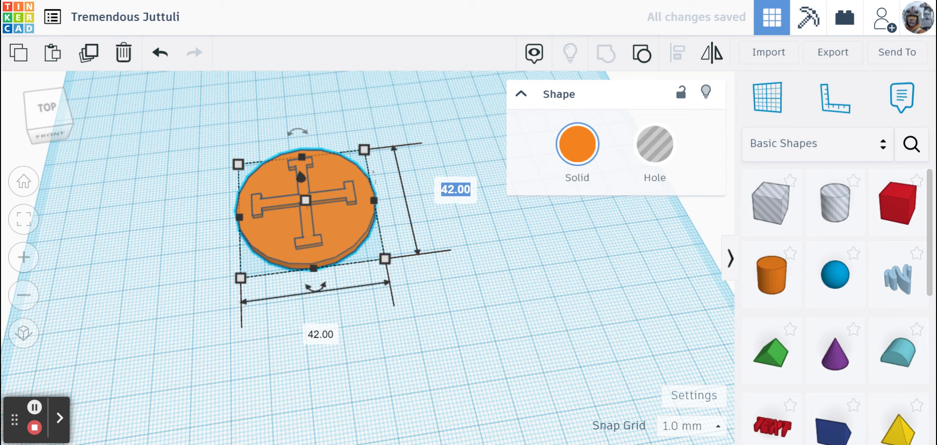
type("50")
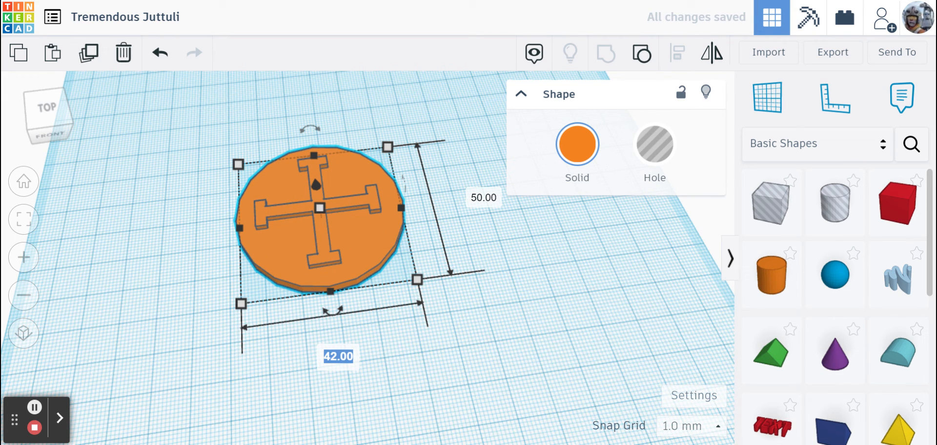
type("50")
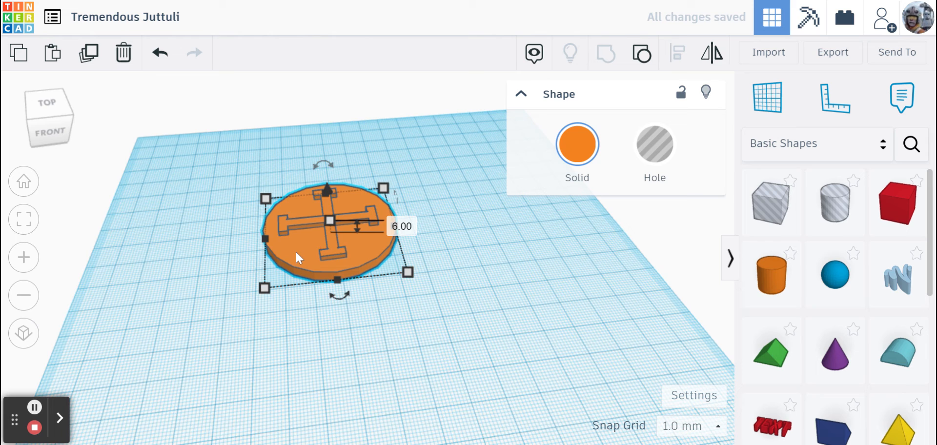
Duplicate the coin into copies spread across the workplane and view all six from an angle.
left_click_drag(332, 240, 186, 180)
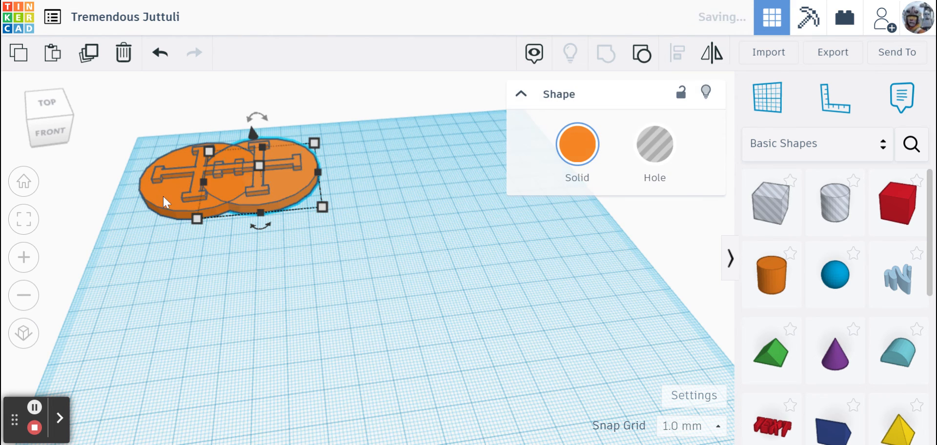
left_click_drag(233, 174, 368, 180)
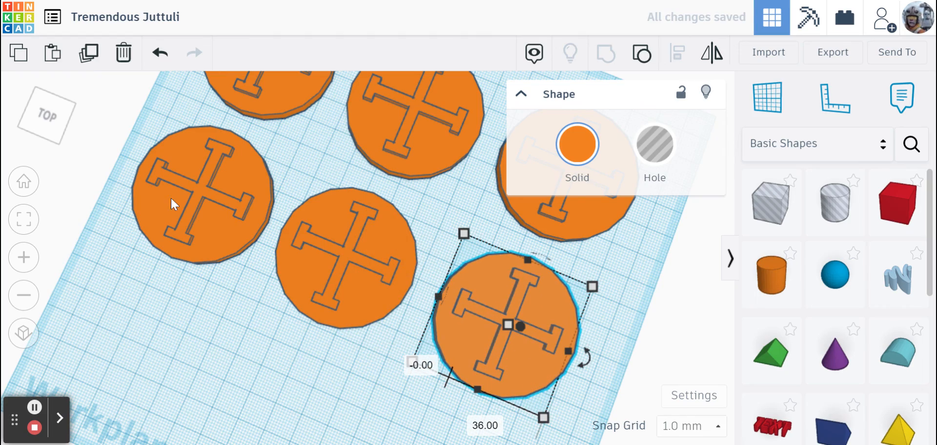
left_click(54, 127)
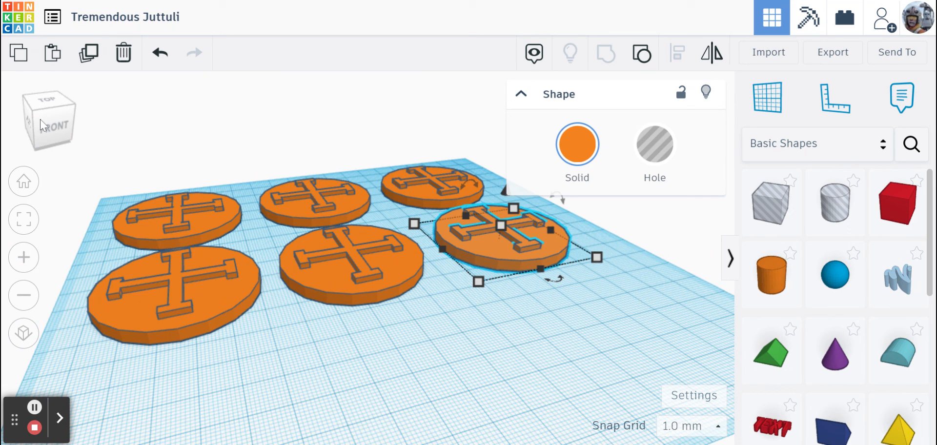
mouse_move(177, 142)
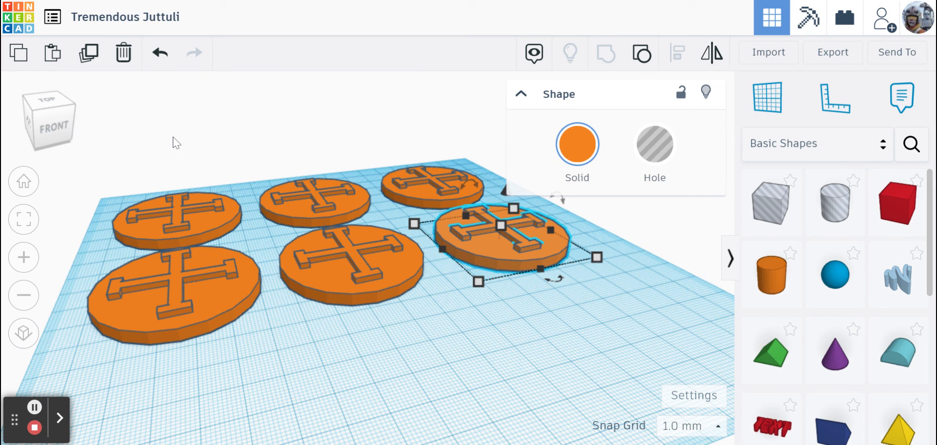
mouse_move(35, 430)
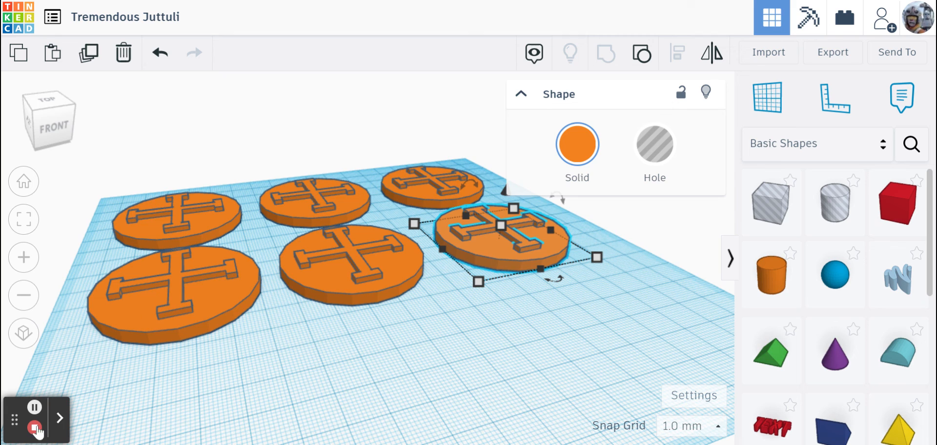